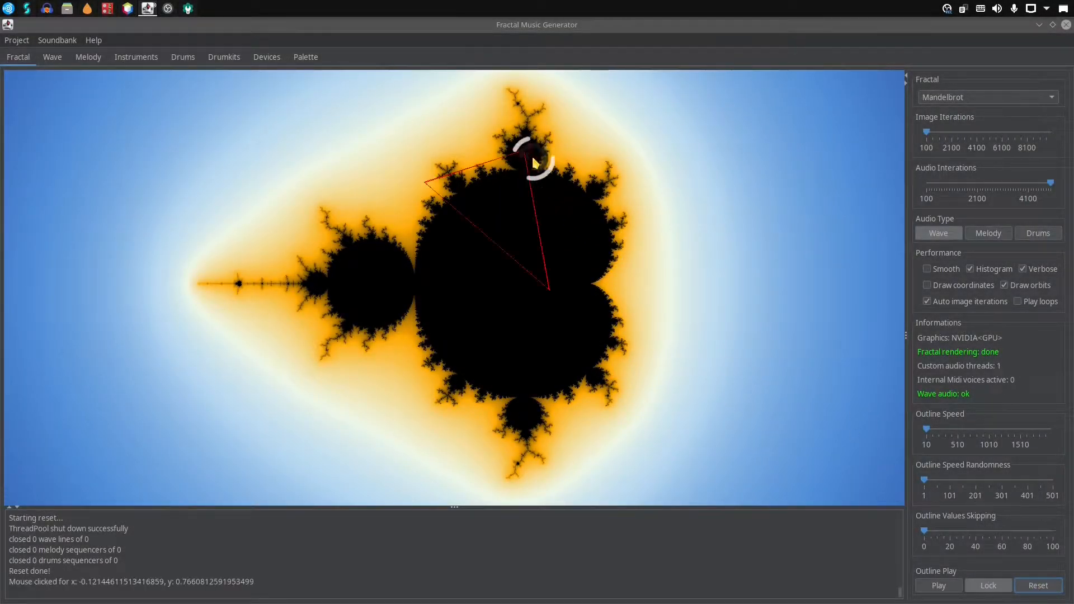
# - Sound wave tones from points near the top bulb, right of the body and the lower bulb, resetting between, then choose Melody
pyautogui.click(621, 254)
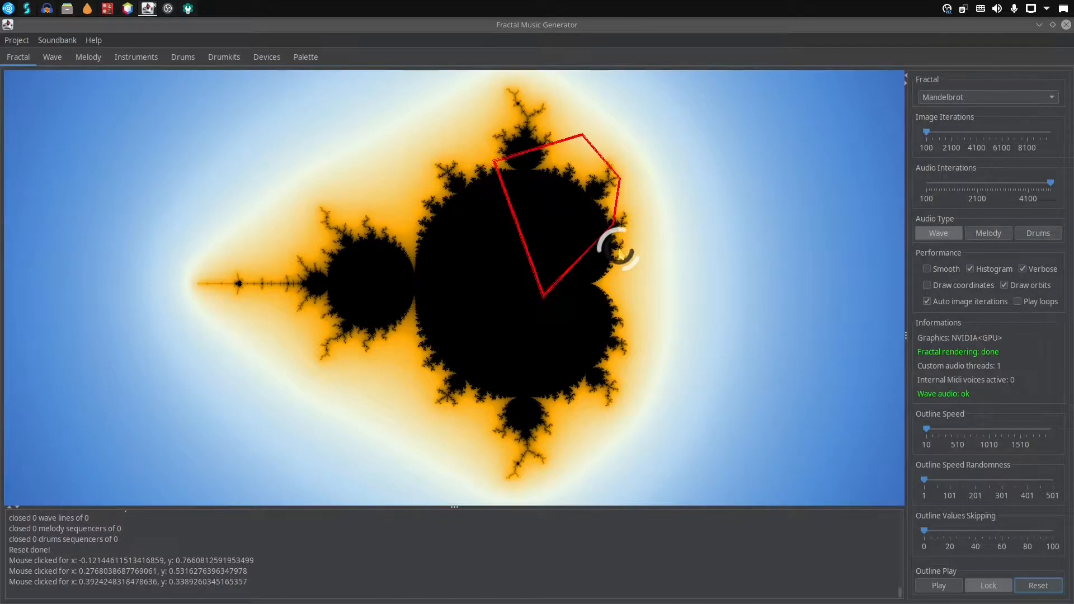
pyautogui.click(709, 275)
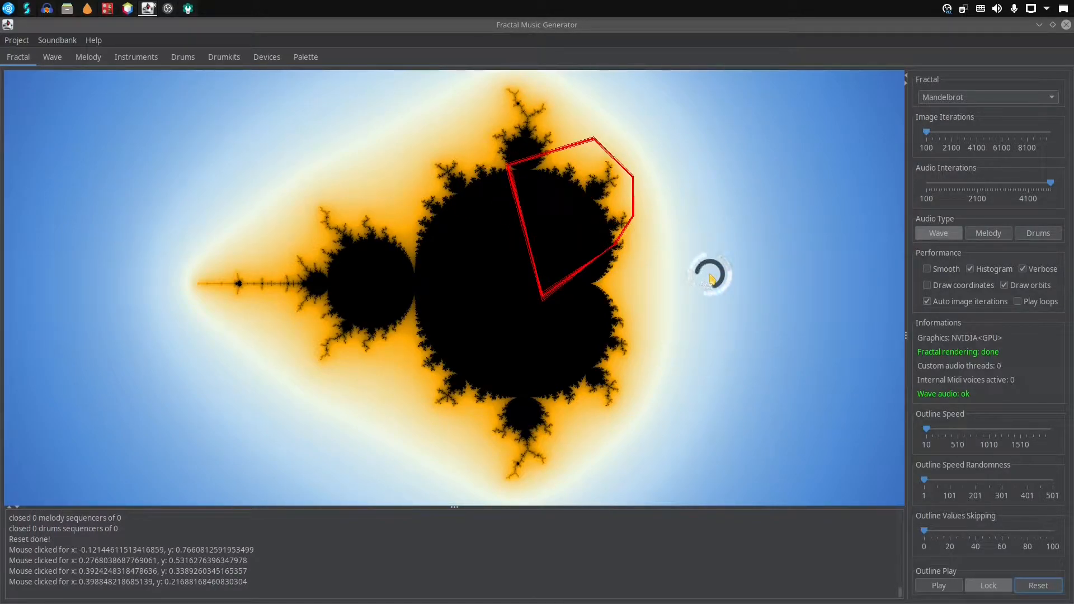
pyautogui.click(1038, 585)
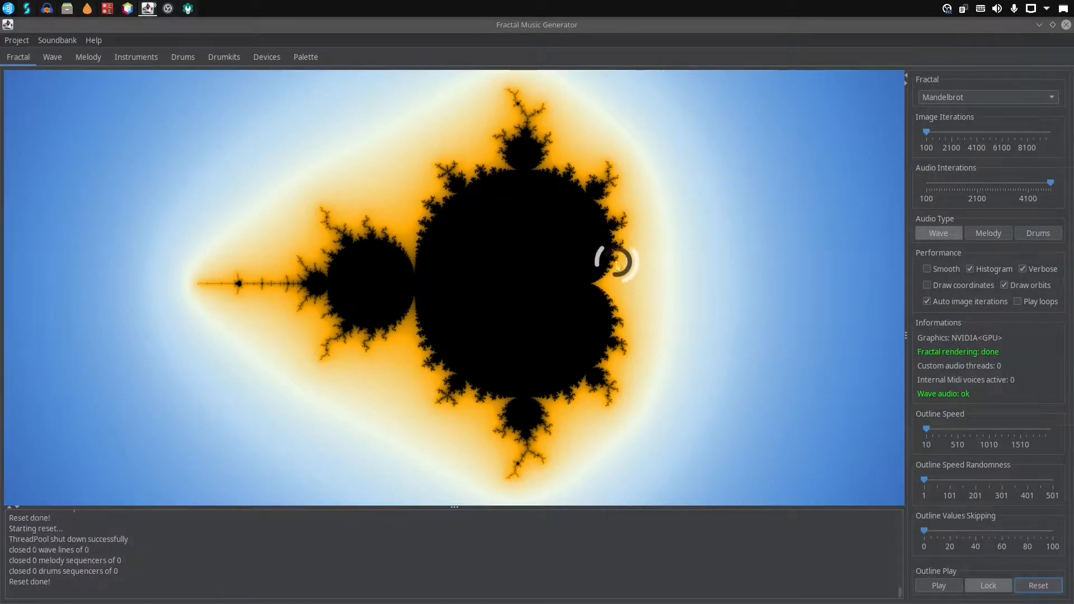
pyautogui.click(565, 384)
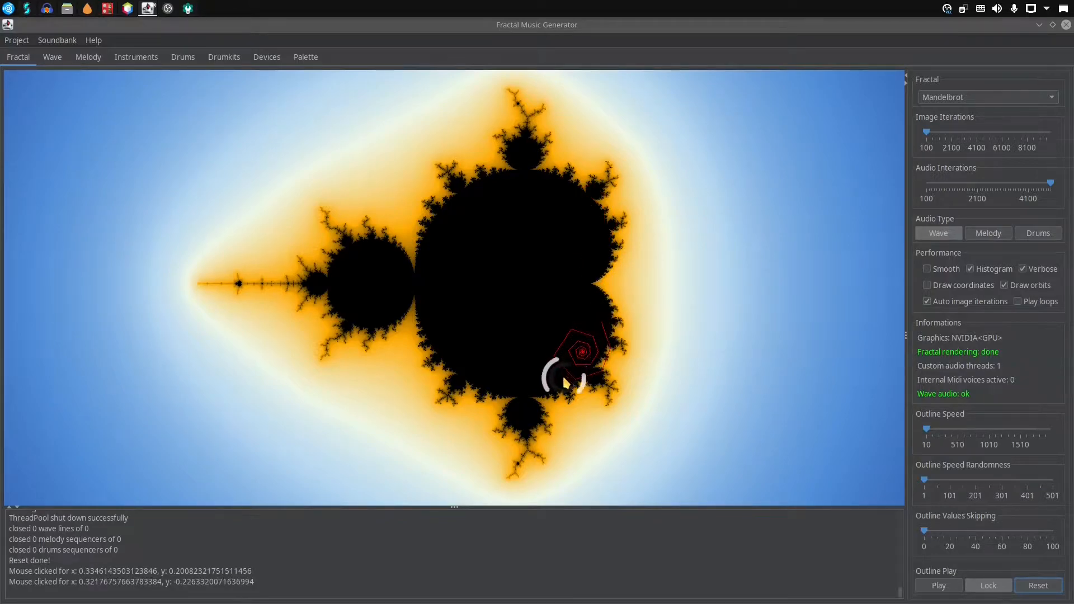
pyautogui.click(524, 423)
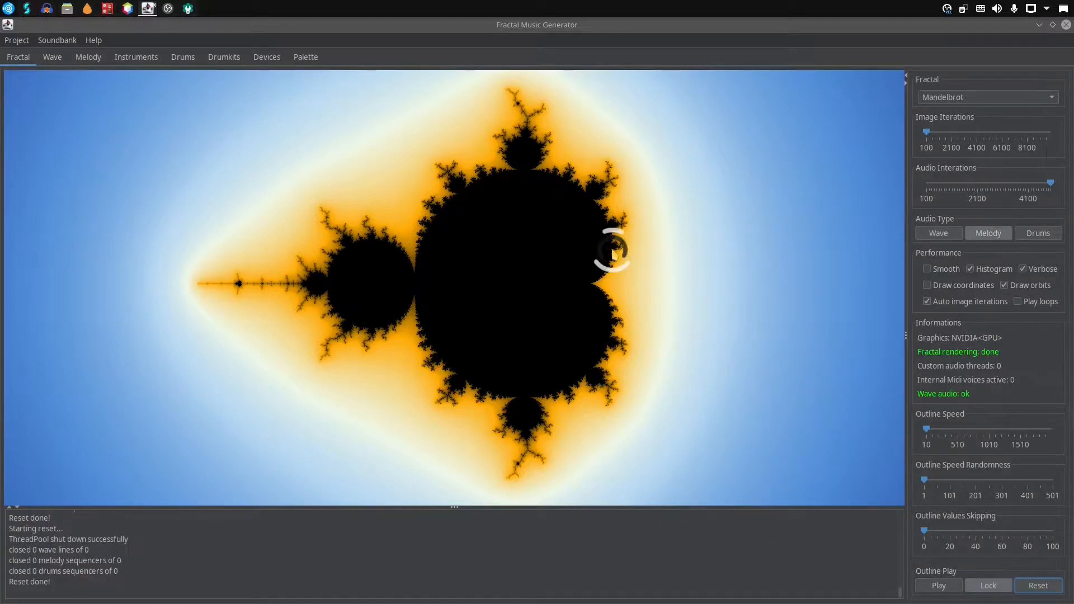
# - Trigger a melody voice inside the main body, switch to Drums and start four drum voices from further points
pyautogui.click(514, 192)
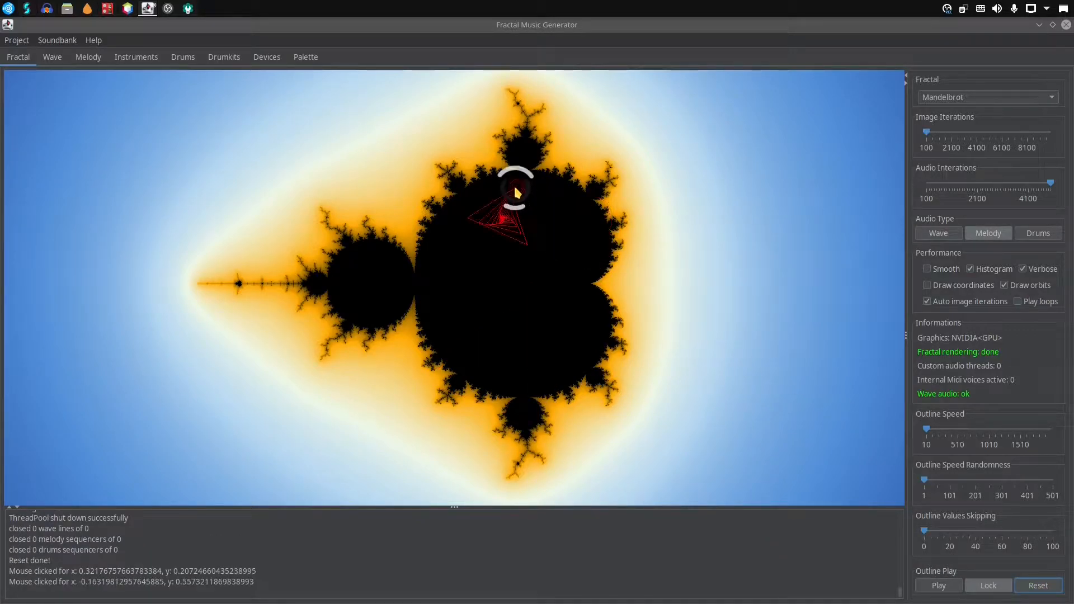
pyautogui.click(530, 422)
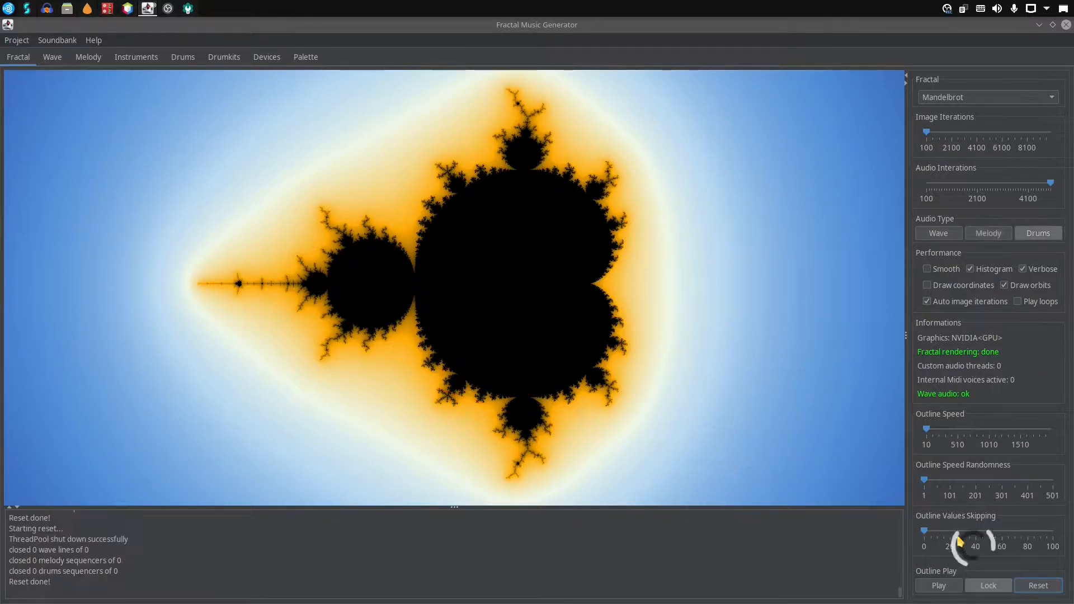
pyautogui.click(499, 206)
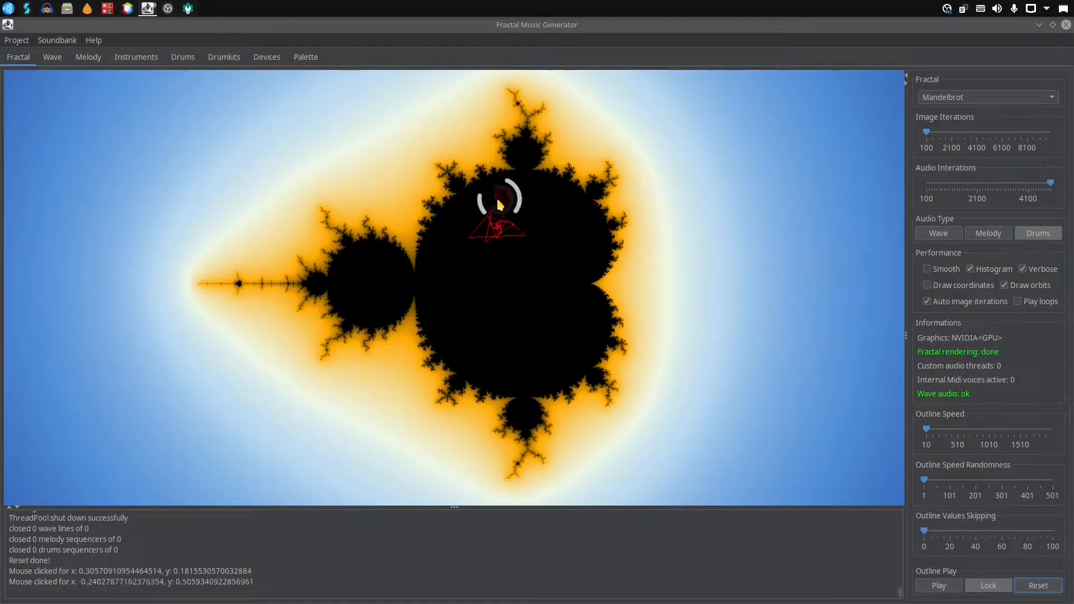
pyautogui.click(627, 408)
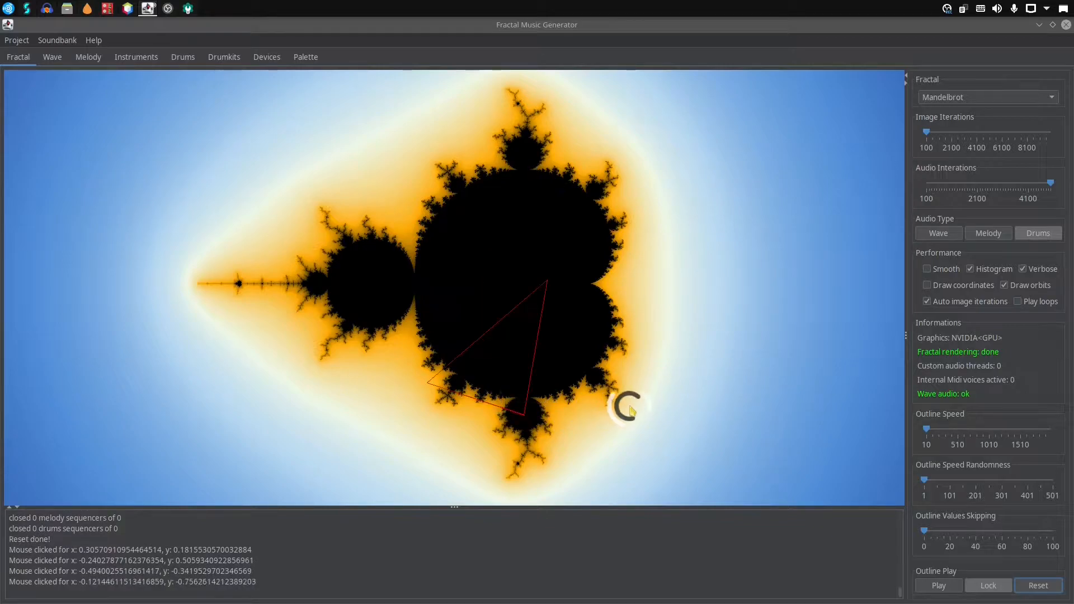
pyautogui.click(594, 265)
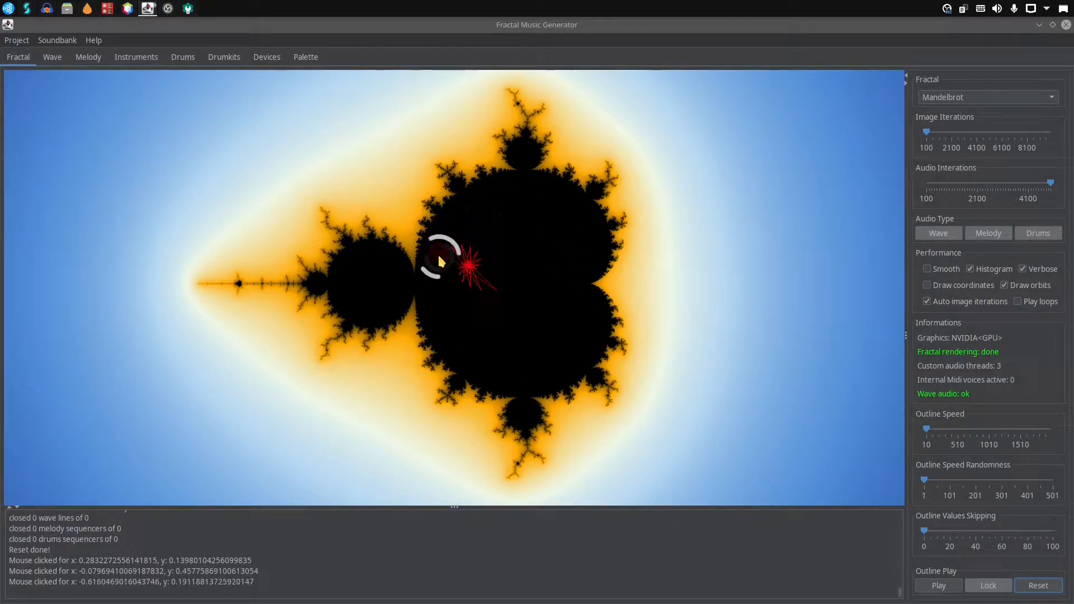
pyautogui.click(524, 407)
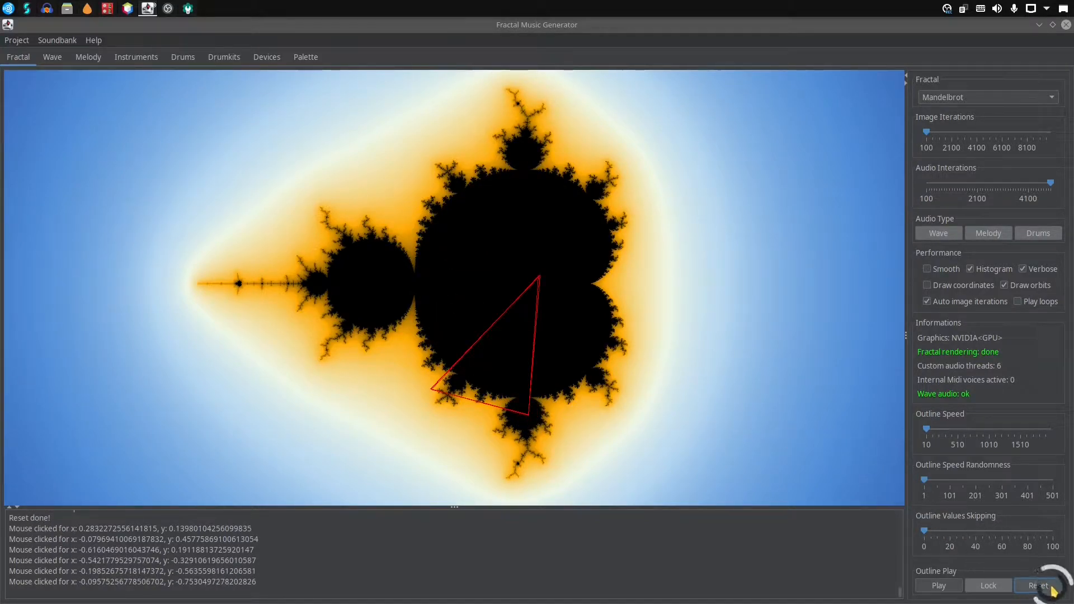
# - Clear all voices, run Outline Play to trace the main body's boundary, then reset again
pyautogui.click(1038, 586)
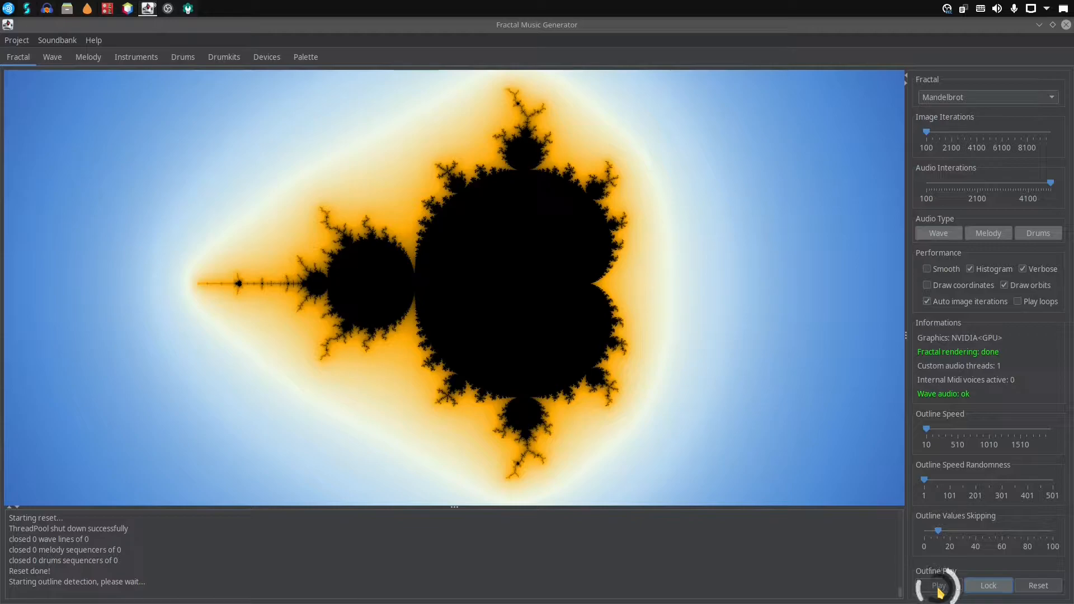
pyautogui.click(938, 585)
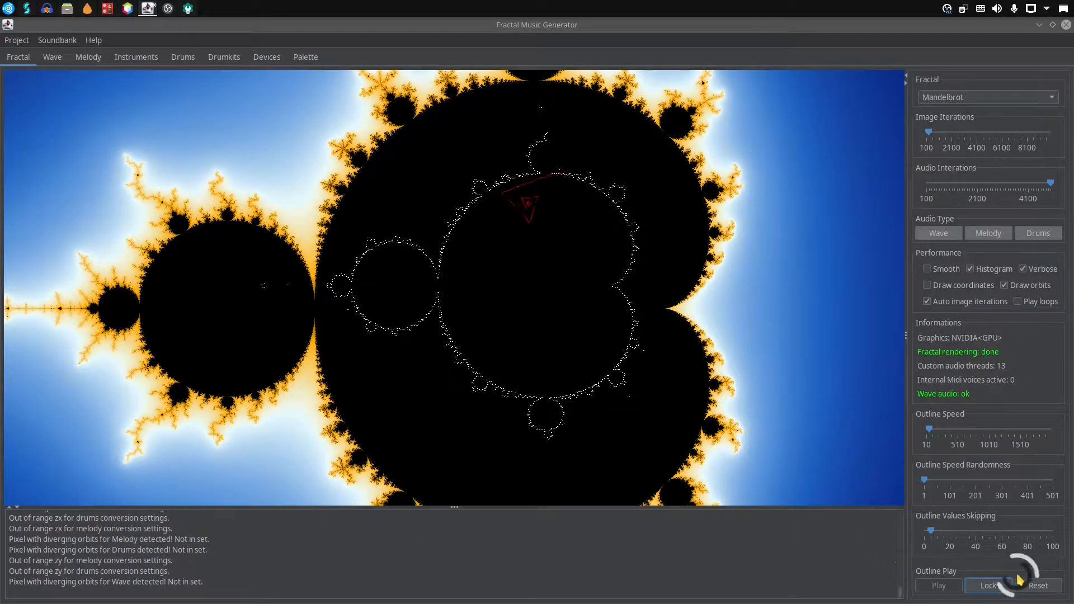
pyautogui.click(1038, 585)
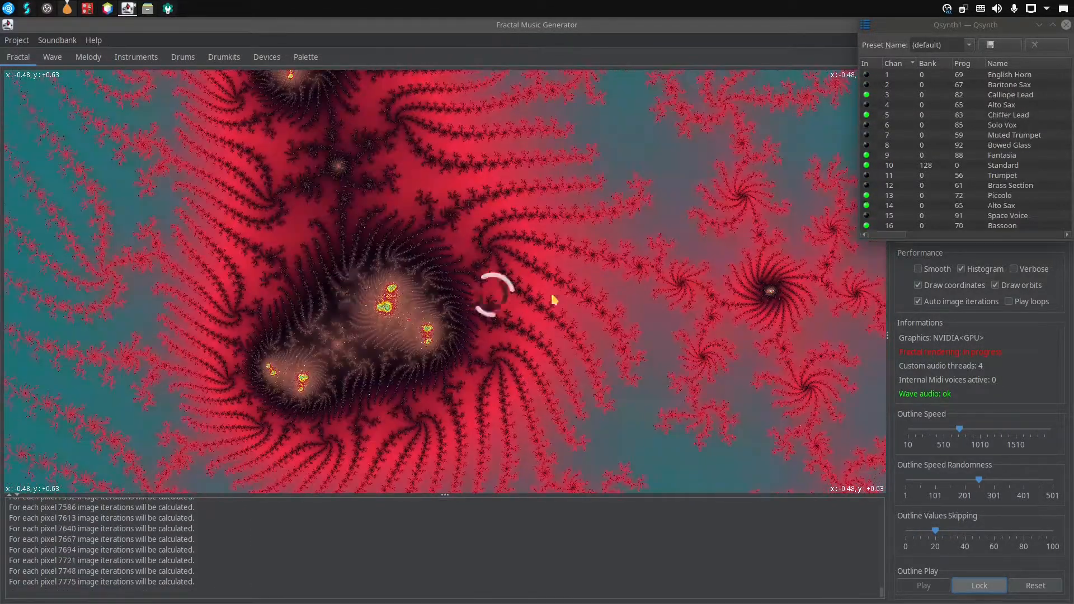
# - Sound the orbit from a point inside the zoomed red spiral arm
pyautogui.click(918, 269)
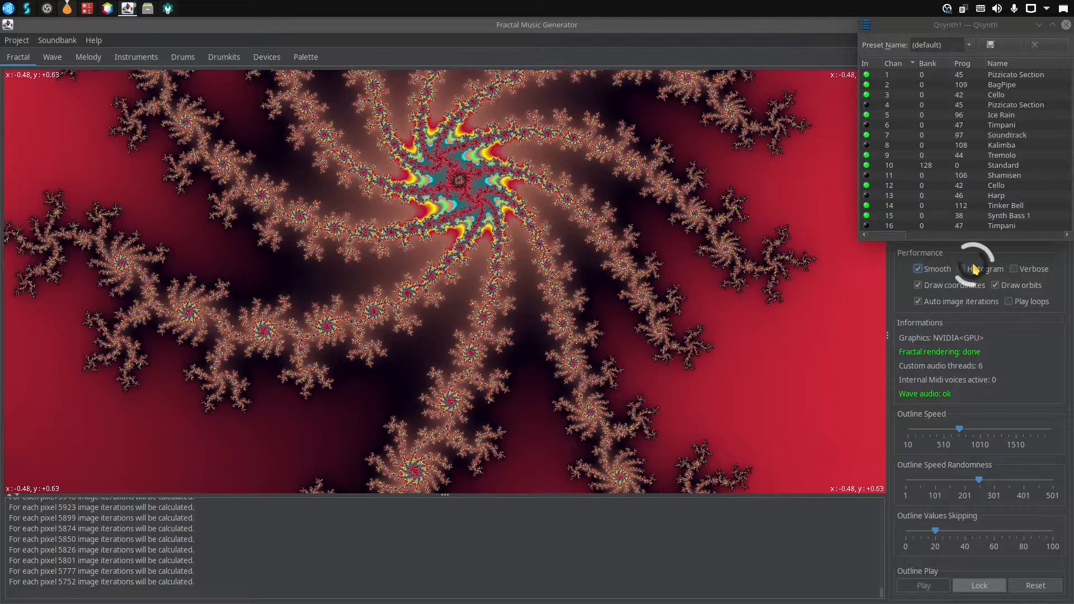
# - Turn Smooth rendering off before the Tricorn reset
pyautogui.click(961, 269)
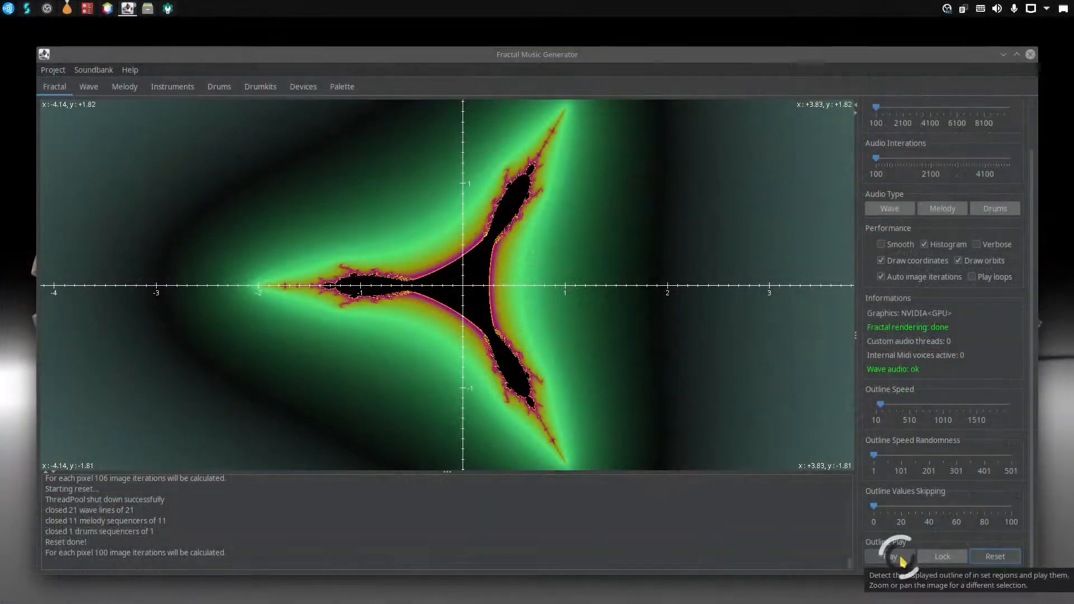
# - Start Outline Play on the Tricorn and visit the Wave, Devices and Palette settings pages
pyautogui.click(889, 556)
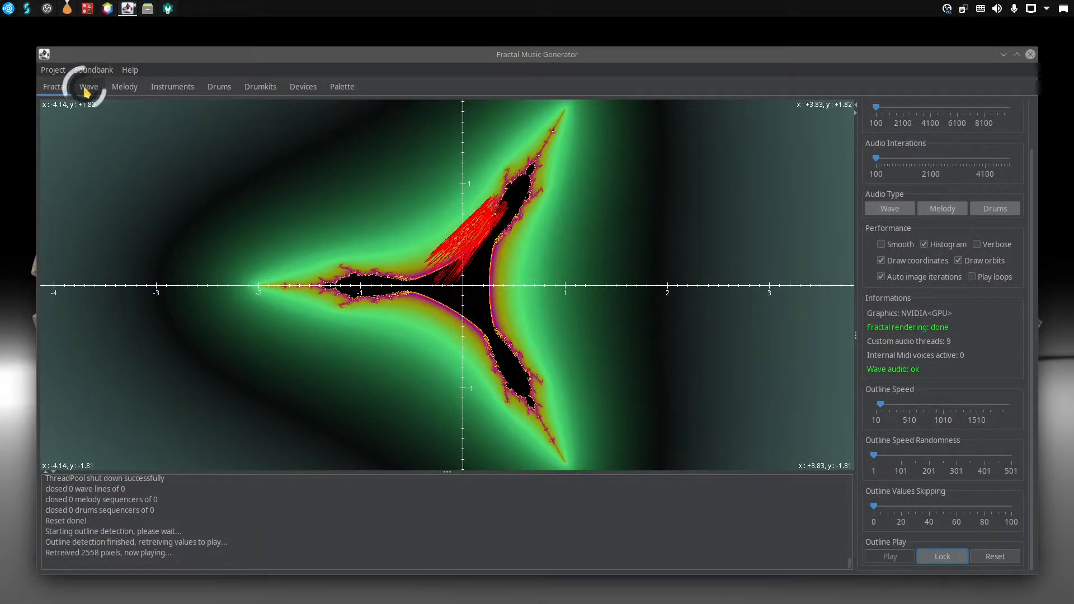
pyautogui.click(124, 86)
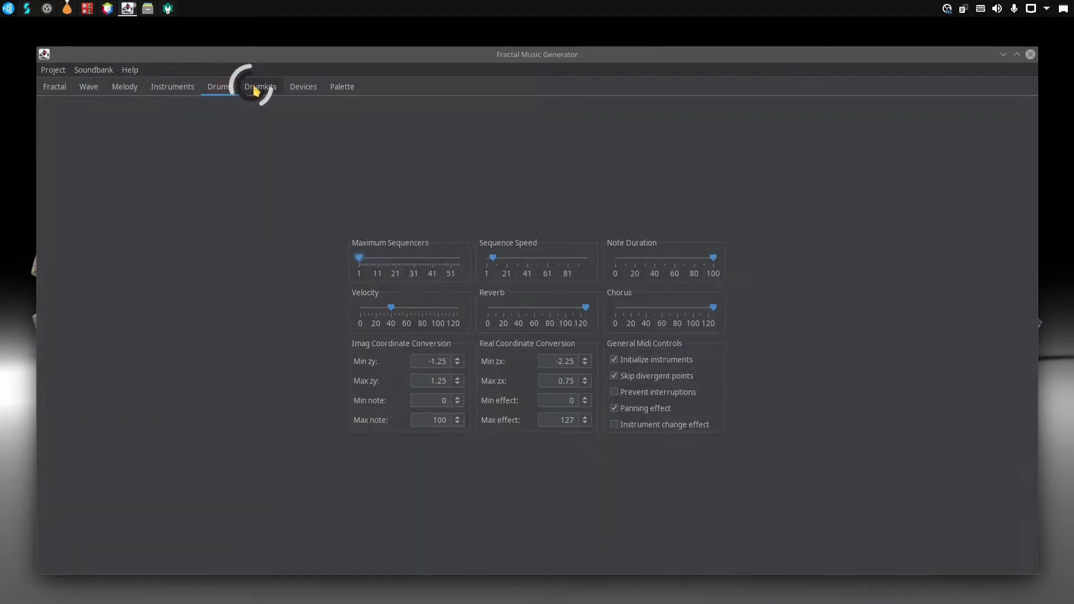
pyautogui.click(303, 86)
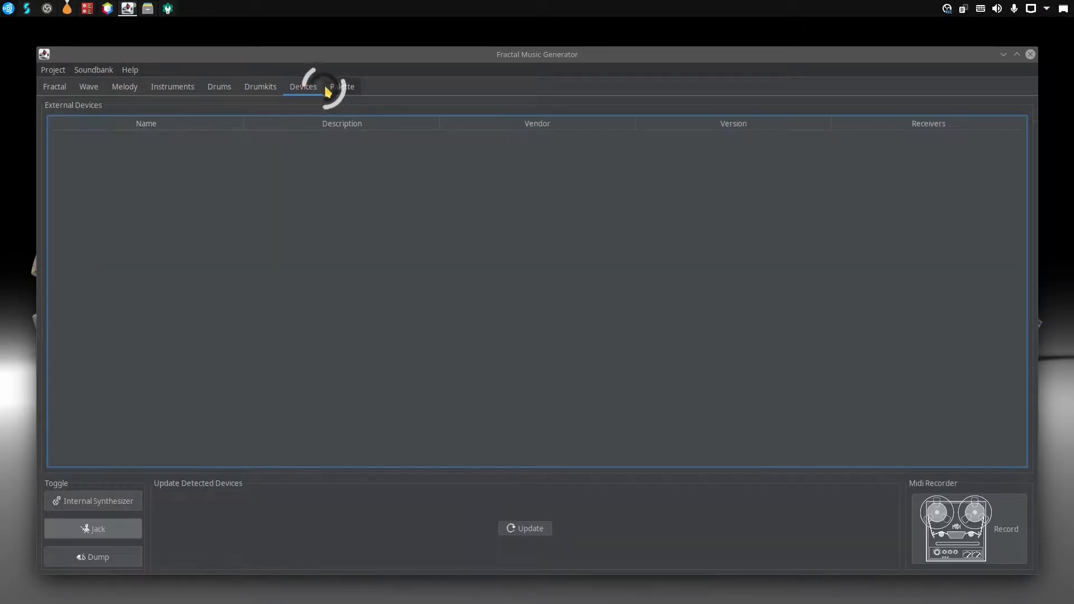
pyautogui.click(54, 86)
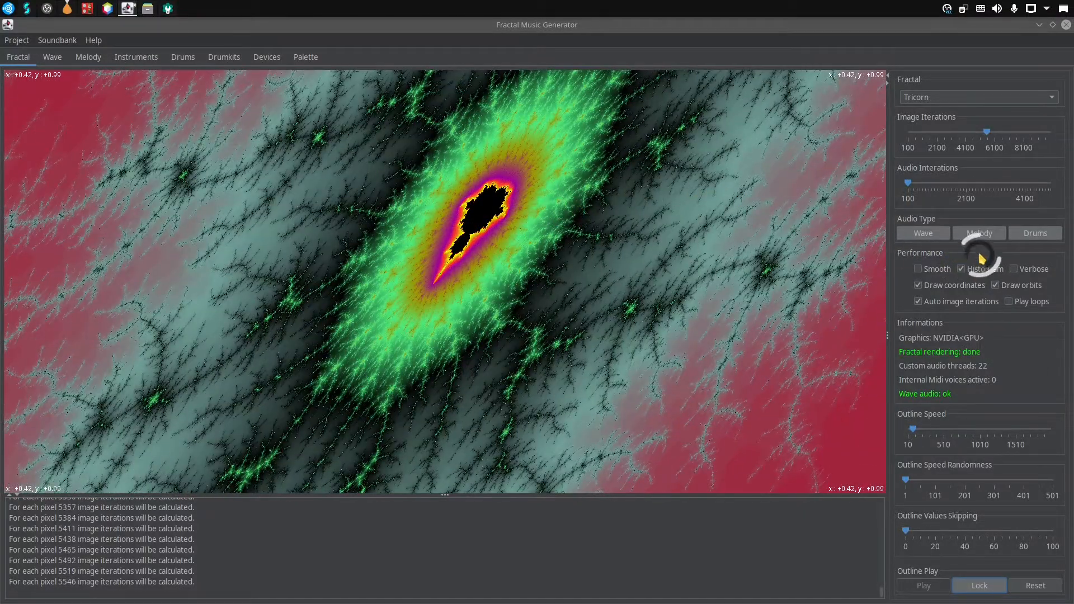
# - Set the audio type to Melody for the filament zoom
pyautogui.click(918, 269)
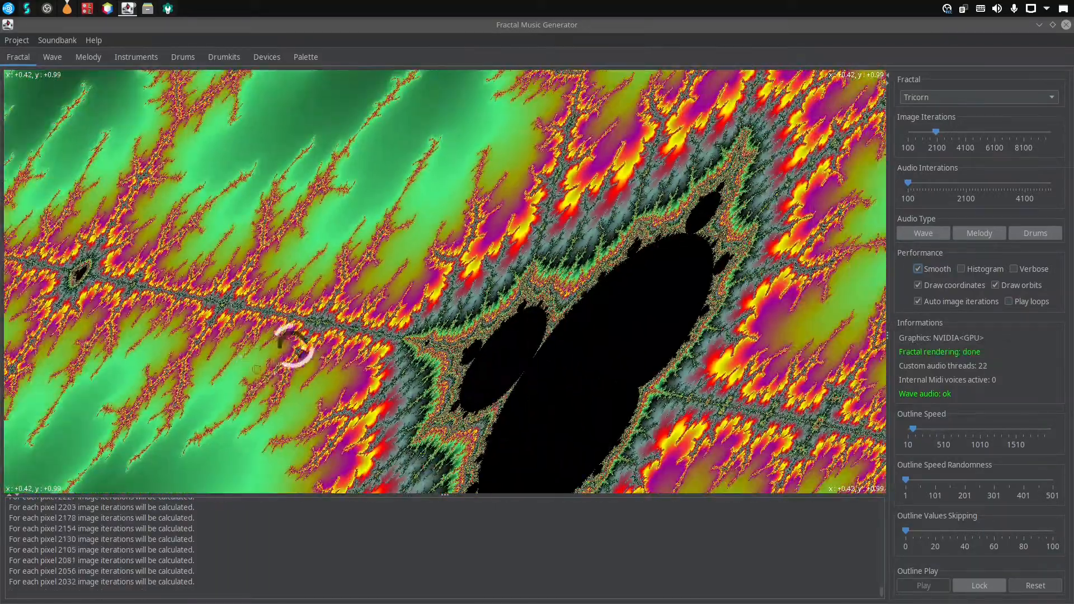
# - Sound the orbit from a point on the filament among the spiral tendrils
pyautogui.click(294, 343)
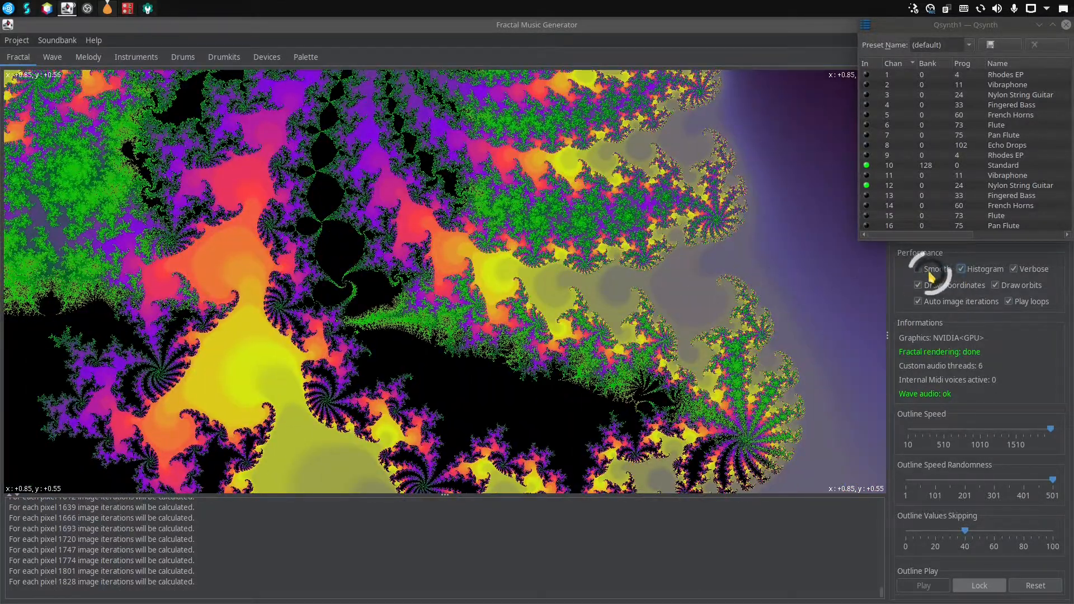
# - Enable Smooth rendering for the zoom near x +0.82, y +0.57, then tick Histogram colouring
pyautogui.click(961, 269)
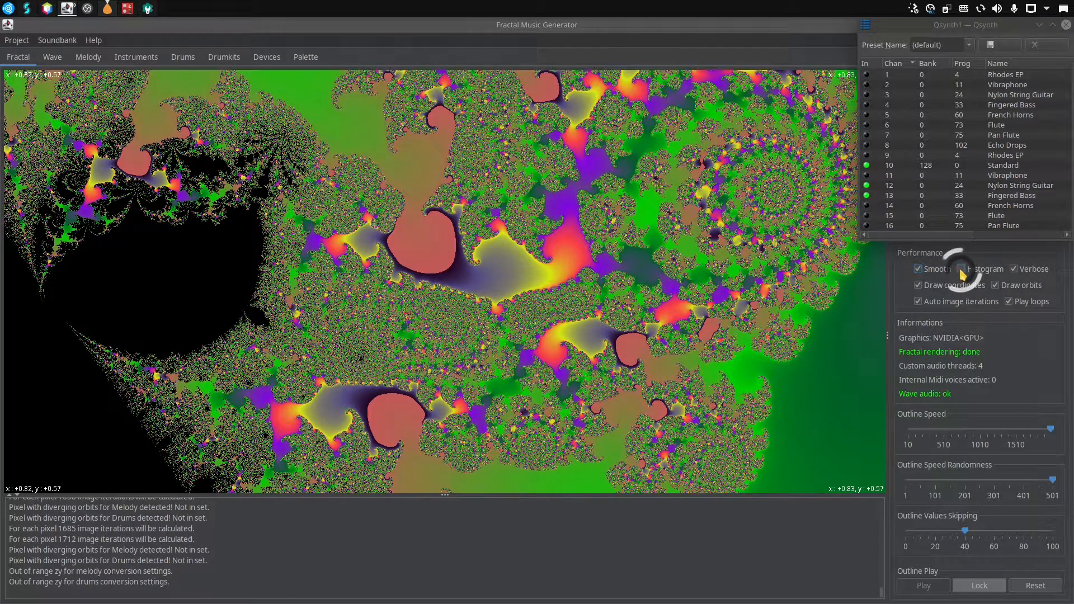
pyautogui.click(918, 269)
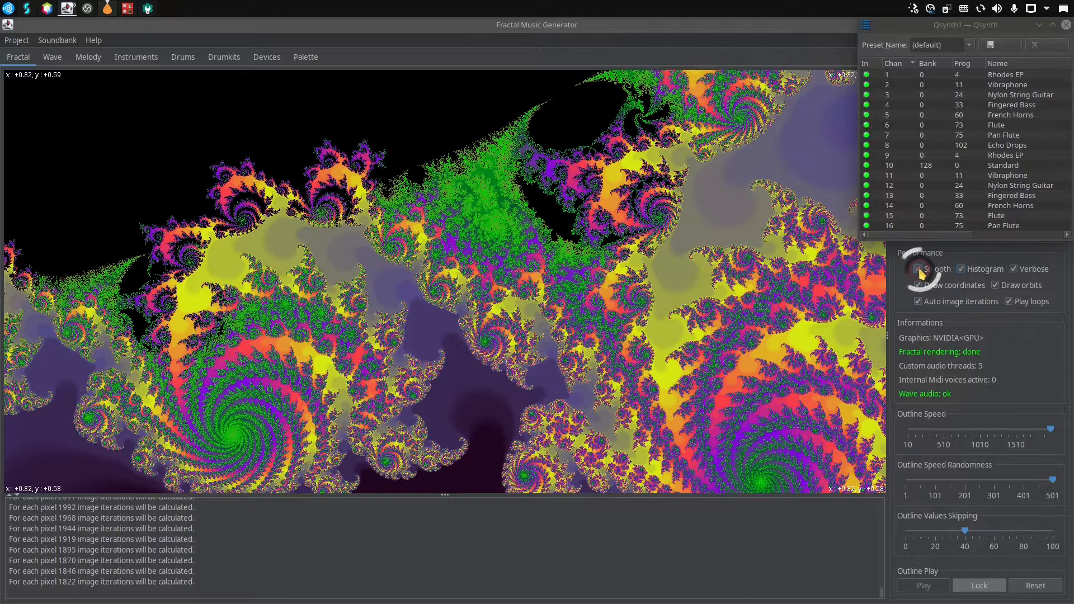
# - Untick Histogram so the region near x +0.82, y +0.58 re-renders without it
pyautogui.click(918, 269)
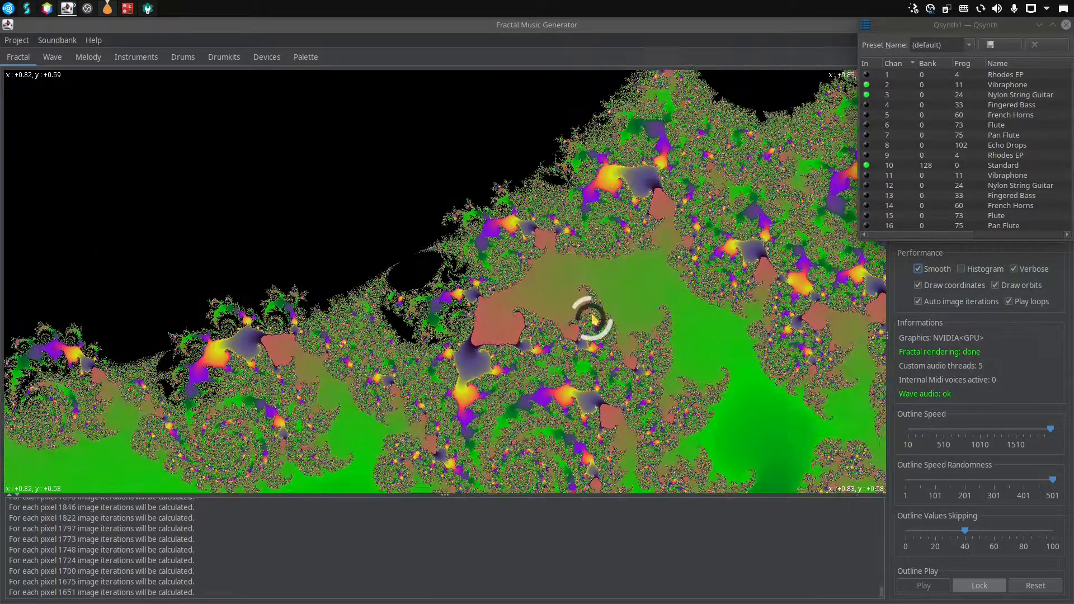
# - Re-centre the view near x +0.62, y +0.6 along the set's black edge and let it render
pyautogui.click(590, 322)
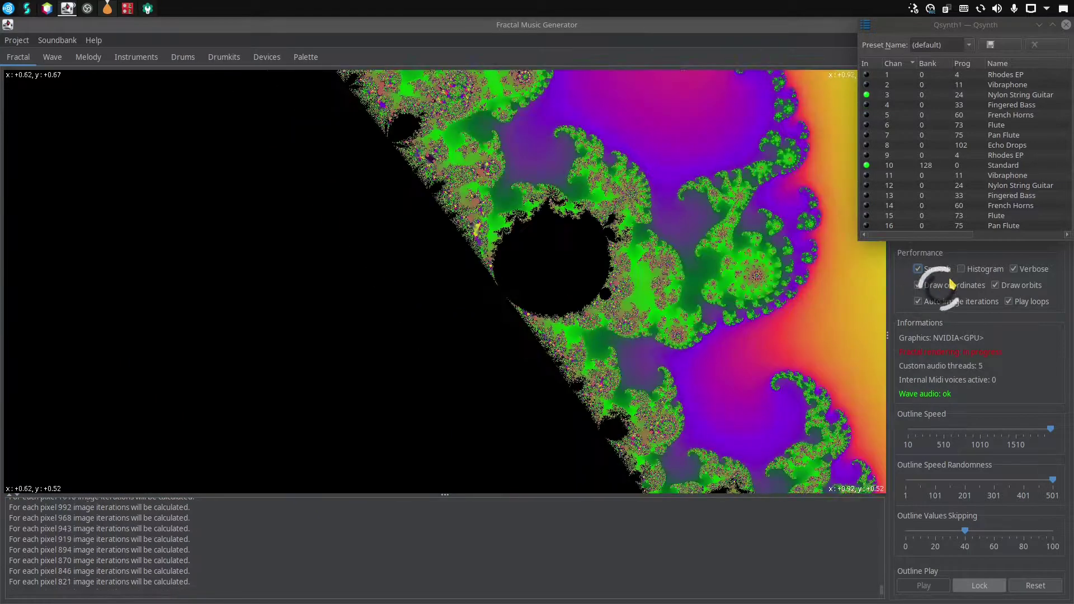